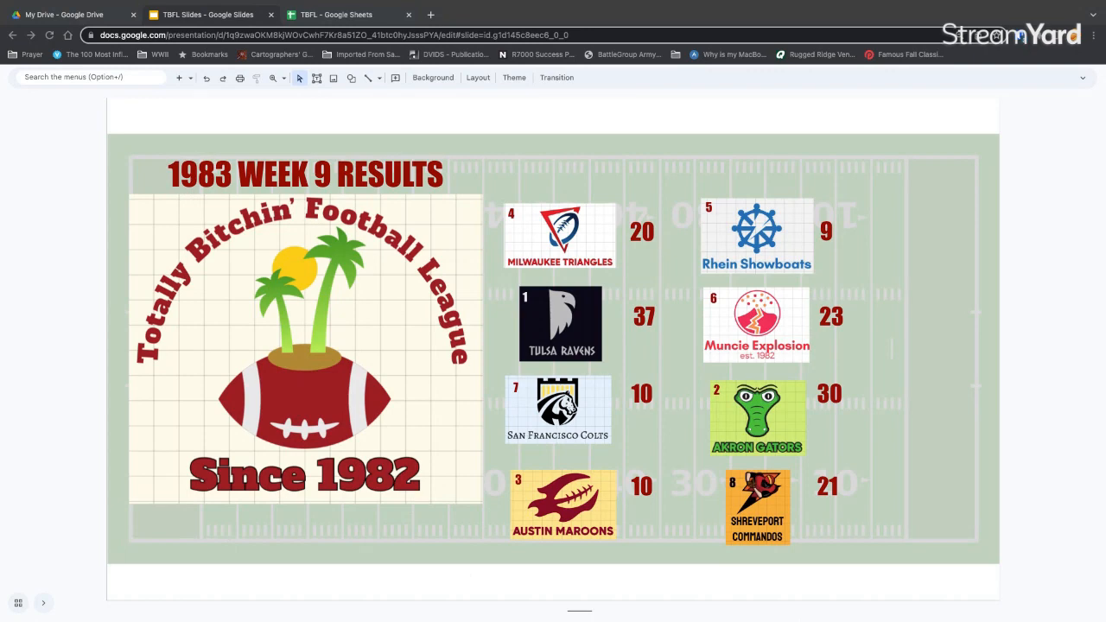
Switch to the TBFL spreadsheet to review the 1983 week 7–9 results
click(336, 15)
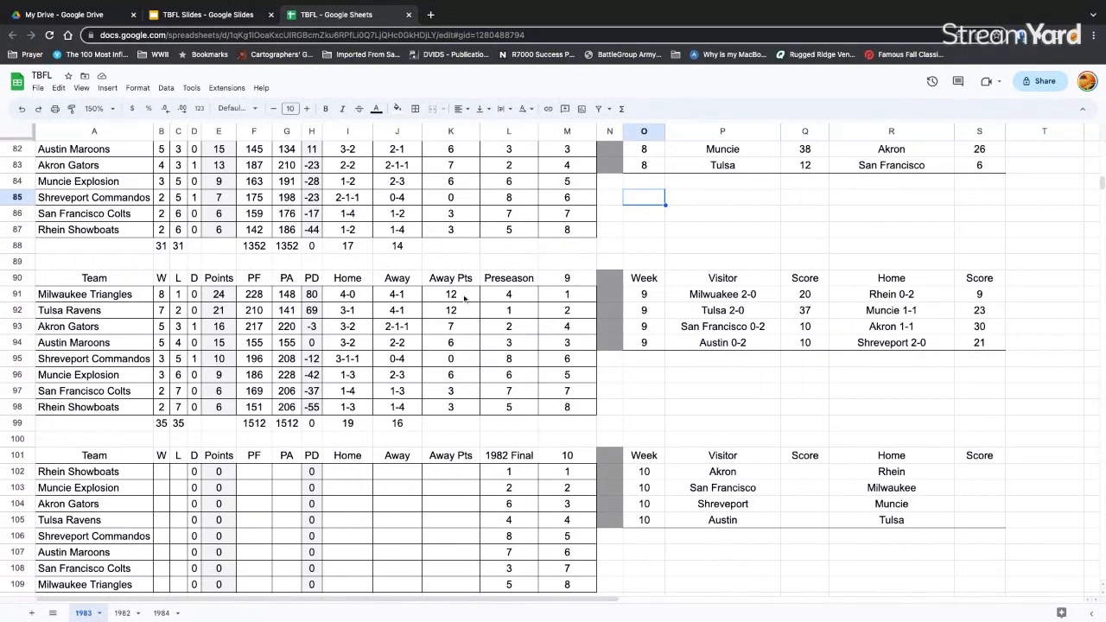
mouse_move(202, 318)
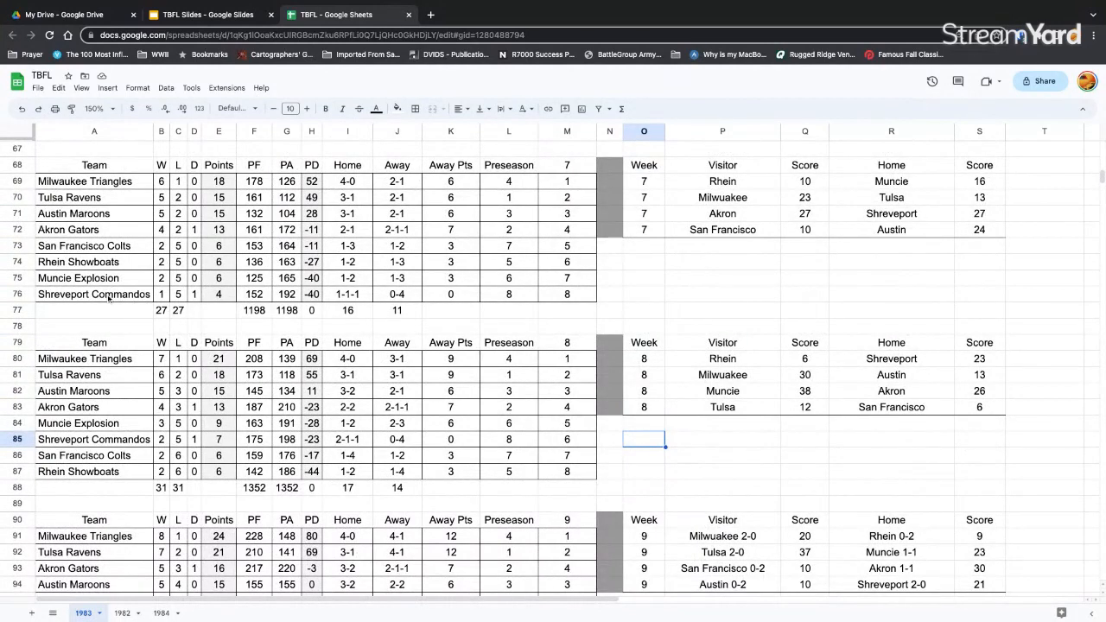
mouse_move(379, 333)
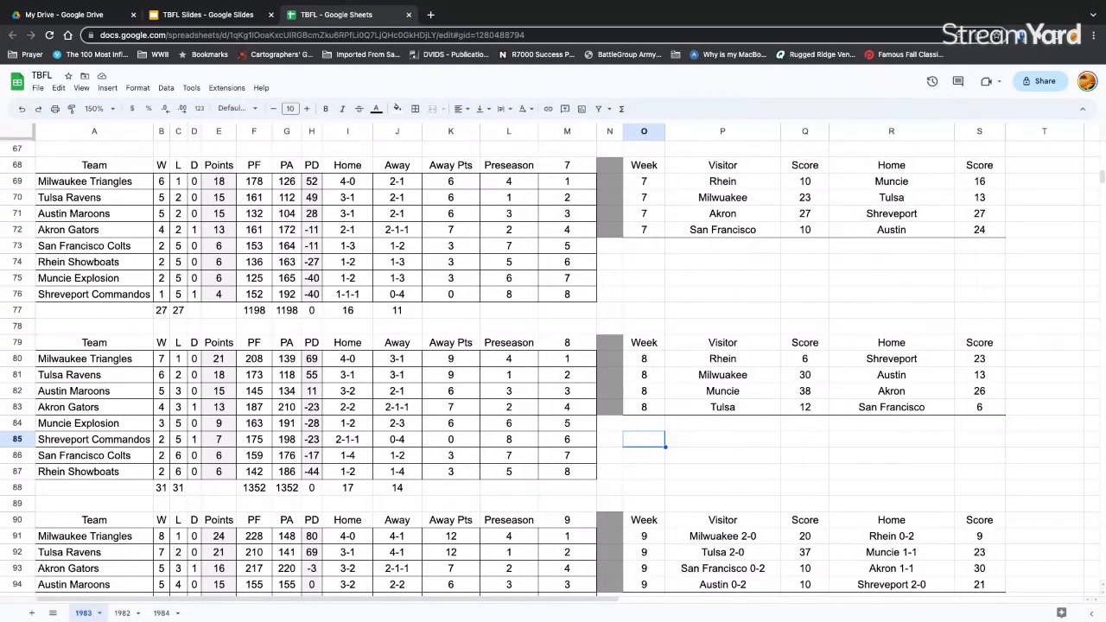
Scroll the 1983 sheet to view the week 8 and week 9 standings
scroll(down, 3)
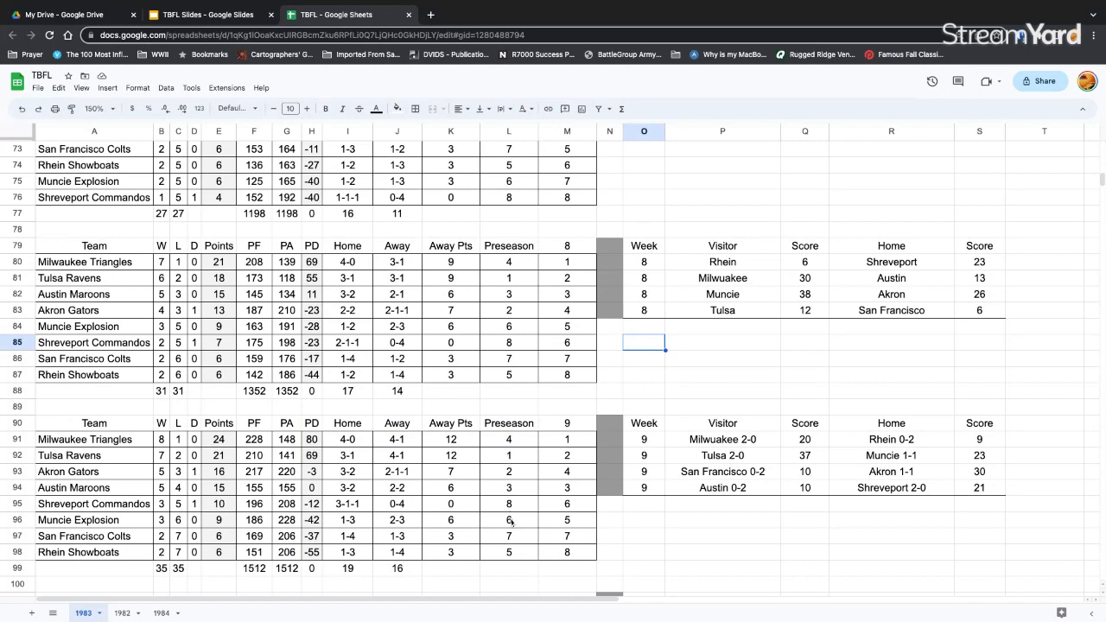
mouse_move(515, 522)
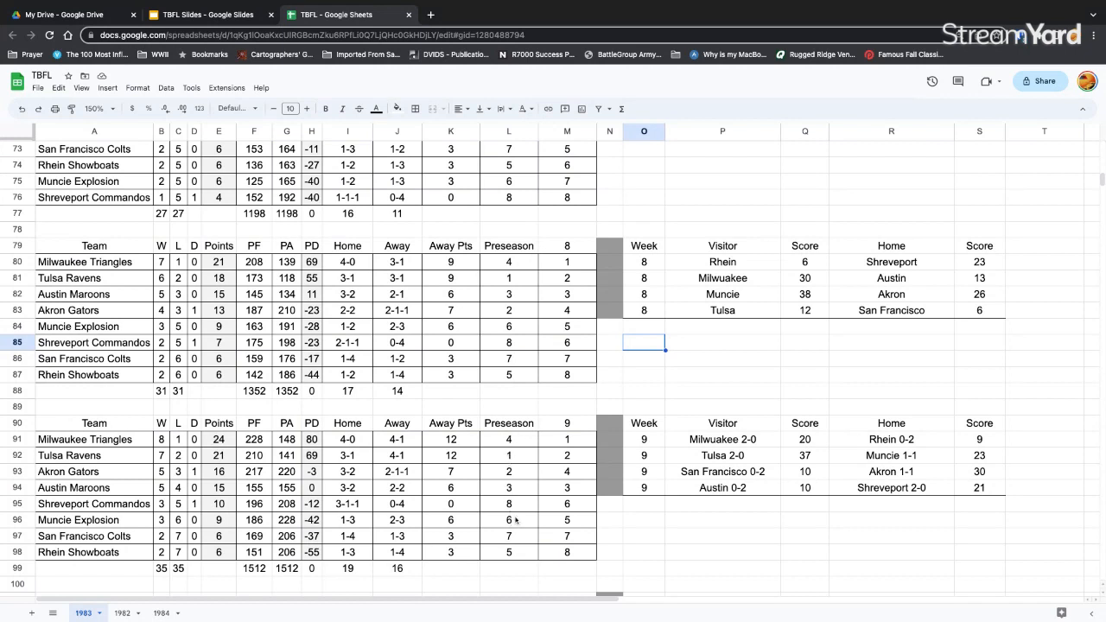
mouse_move(514, 521)
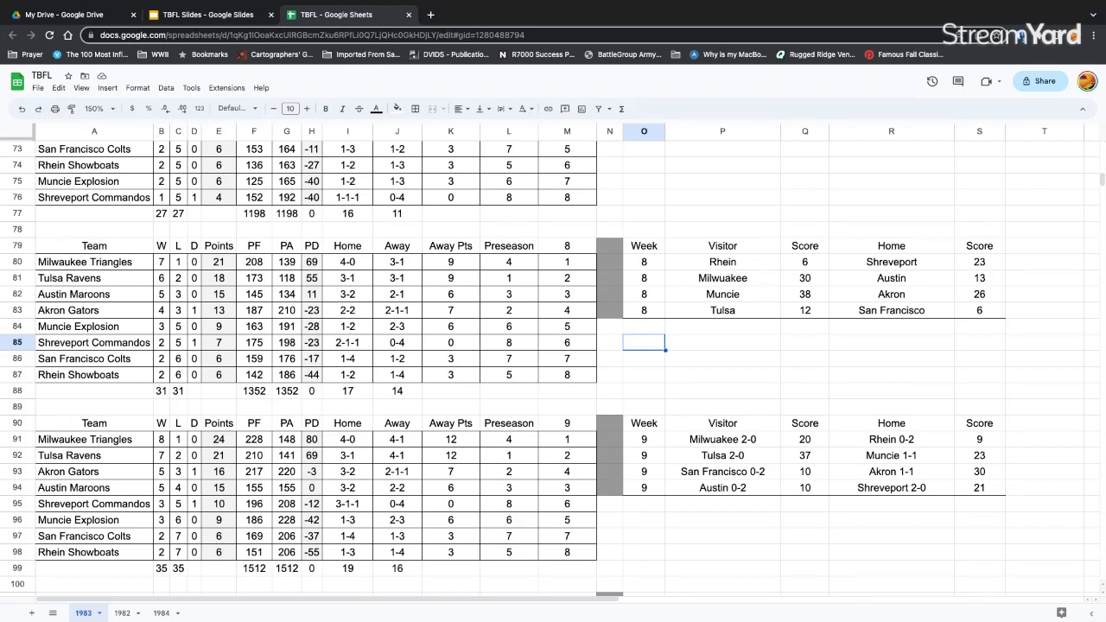
mouse_move(498, 575)
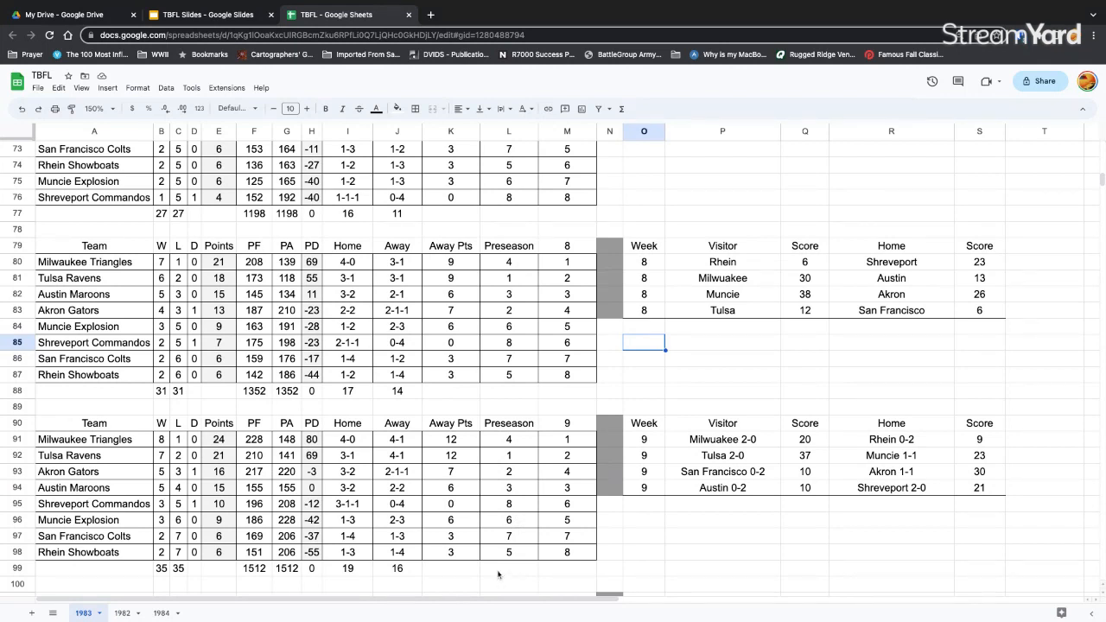
mouse_move(738, 482)
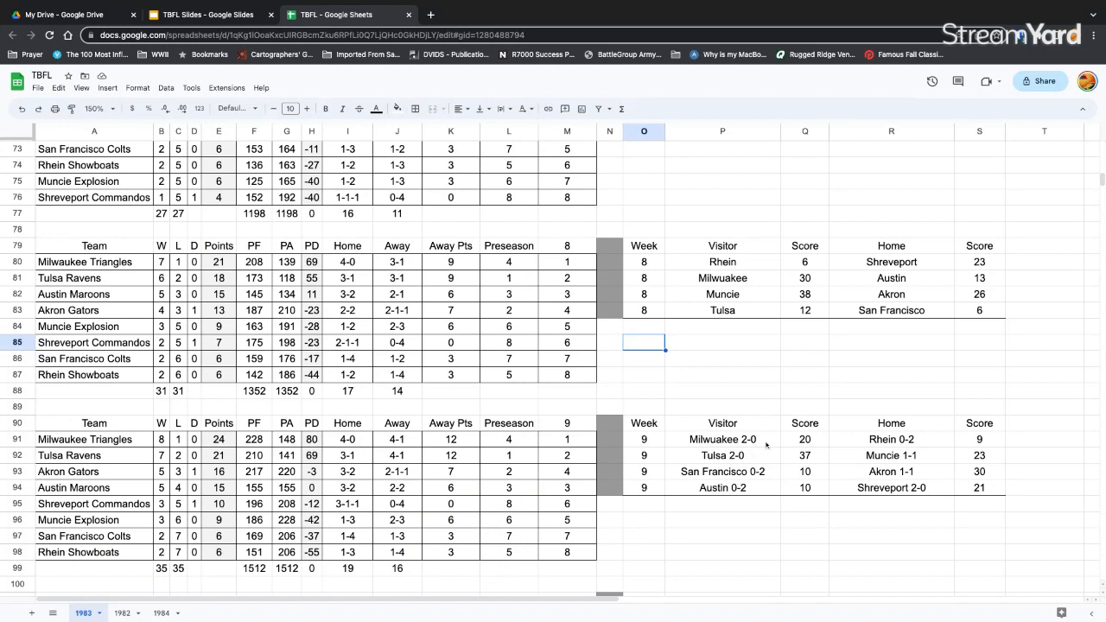
mouse_move(757, 469)
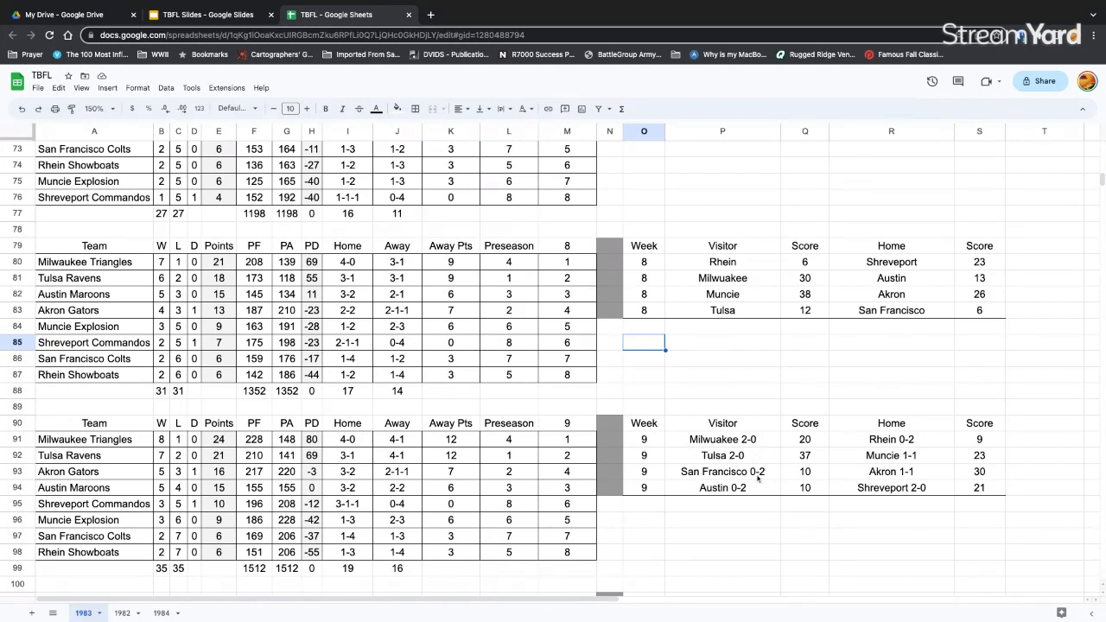
mouse_move(753, 493)
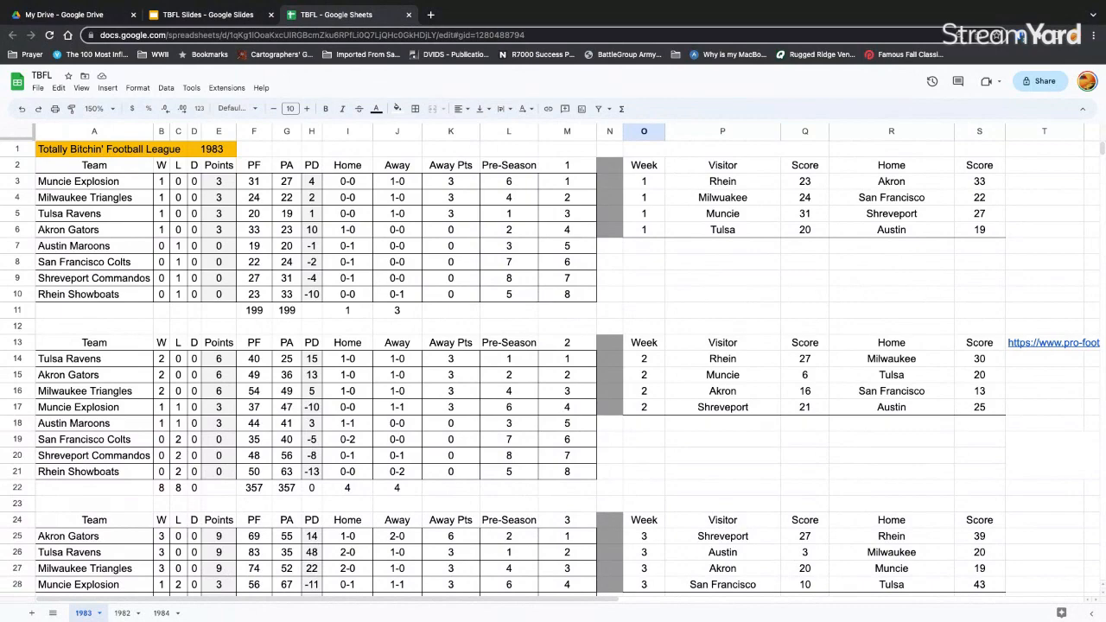
Scroll down the 1983 sheet to the week 10 matchups and standings (rows 76–103)
scroll(down, 3)
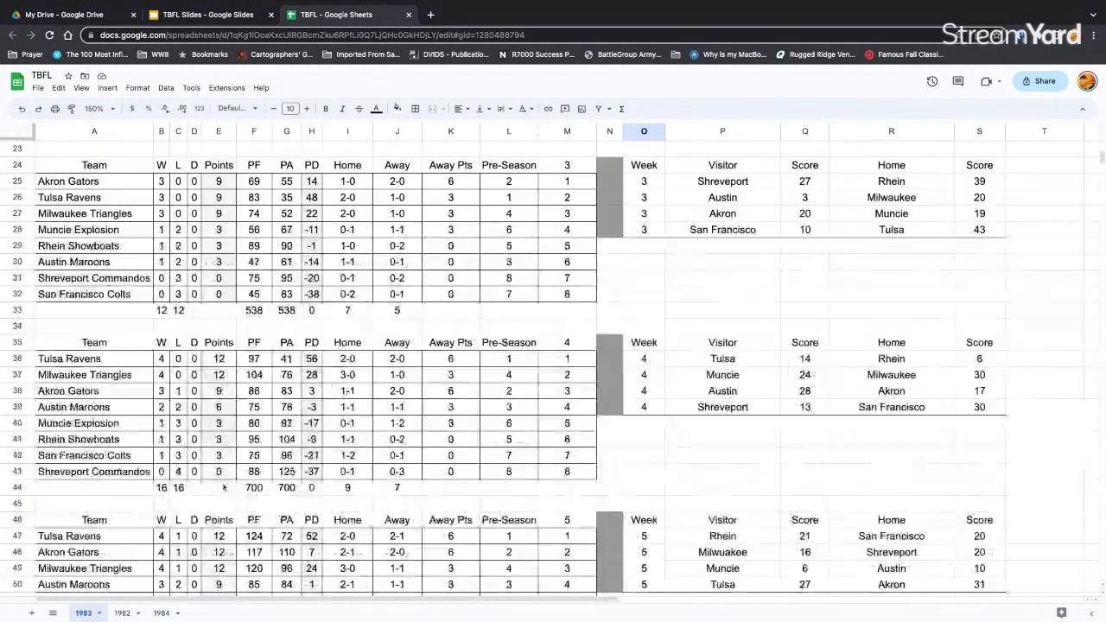
scroll(down, 3)
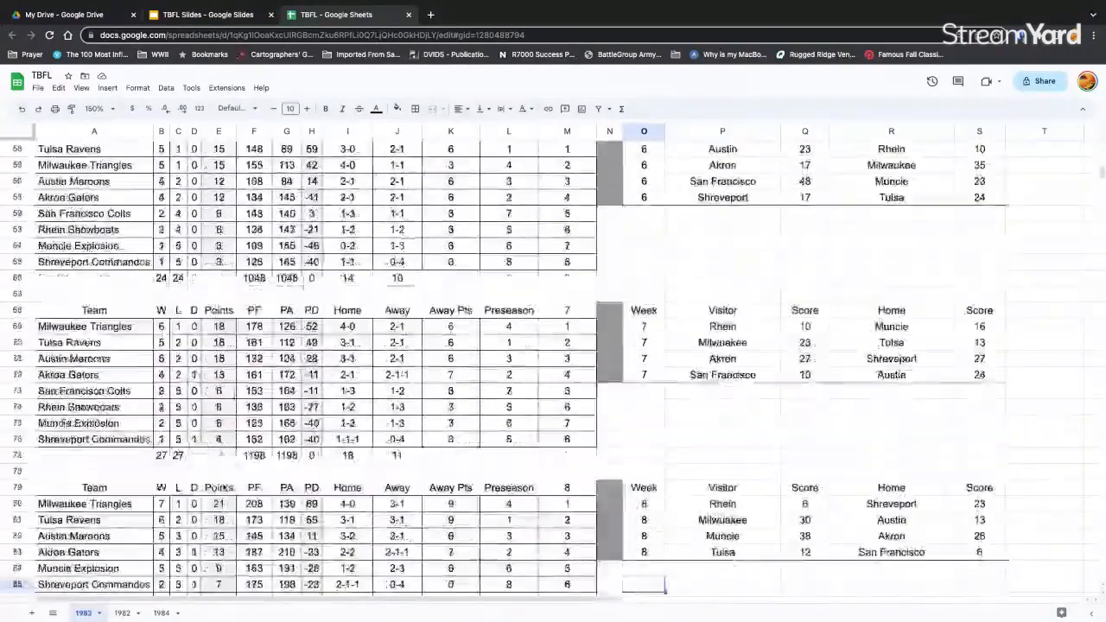
scroll(down, 3)
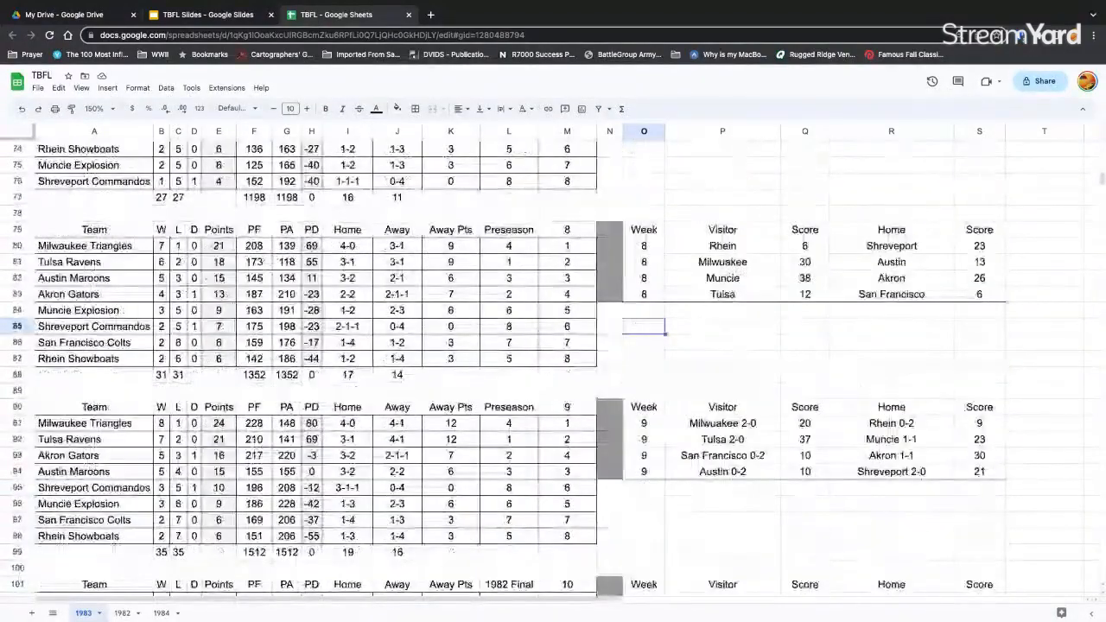
scroll(down, 3)
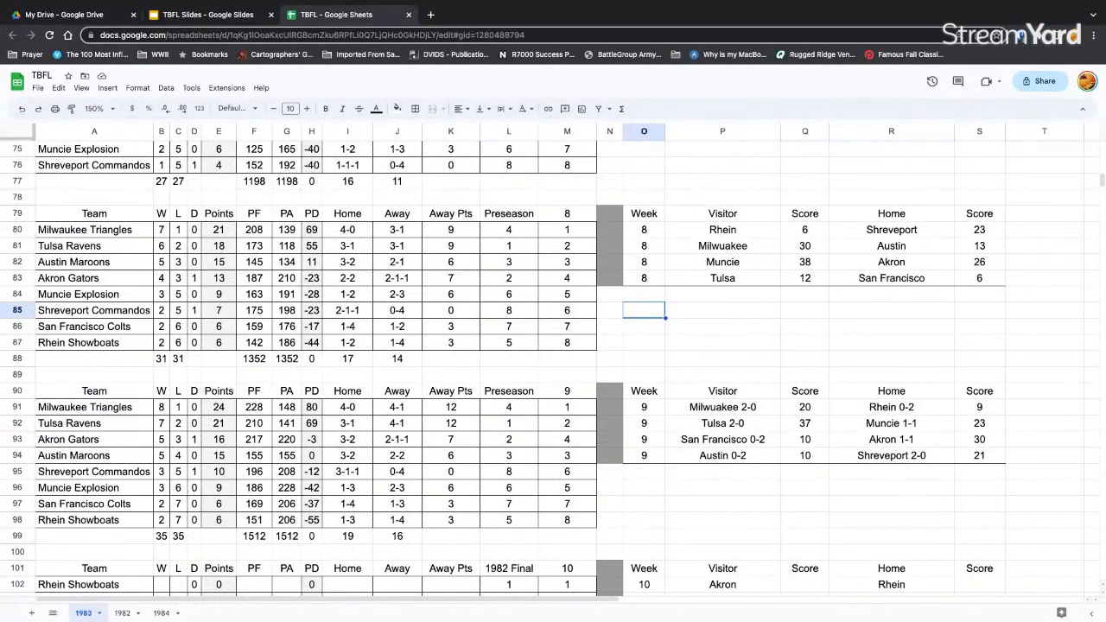
scroll(down, 3)
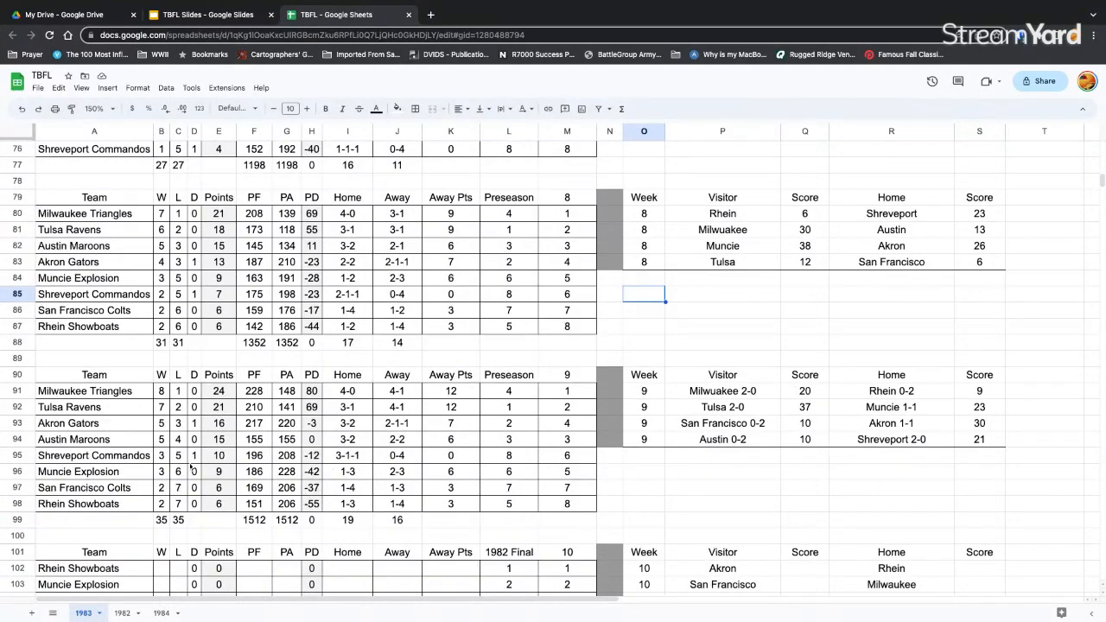
scroll(down, 3)
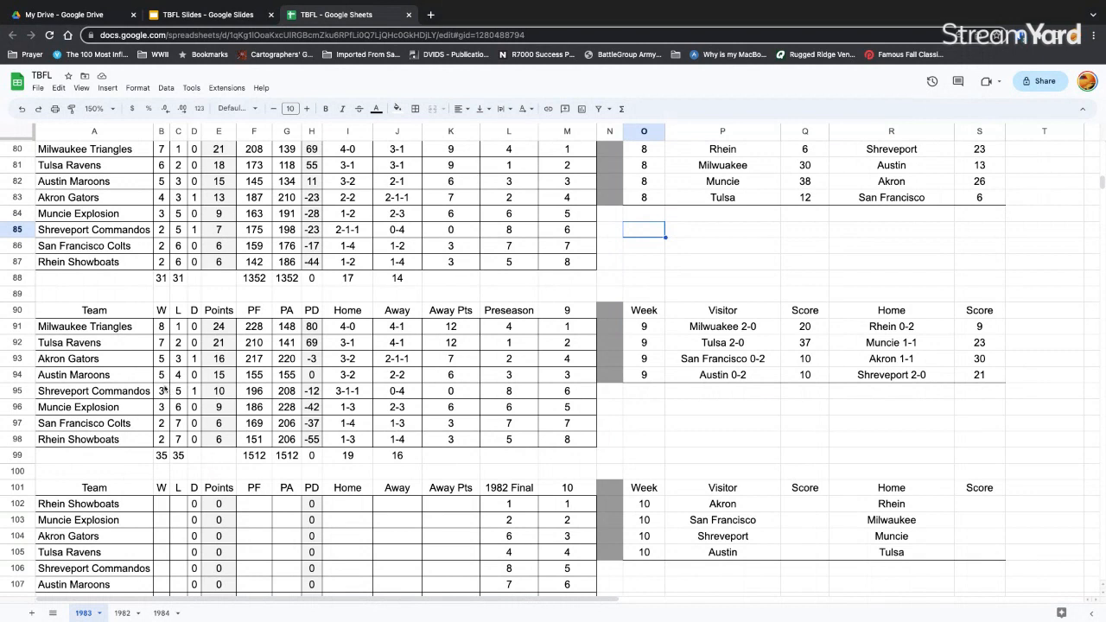
mouse_move(175, 405)
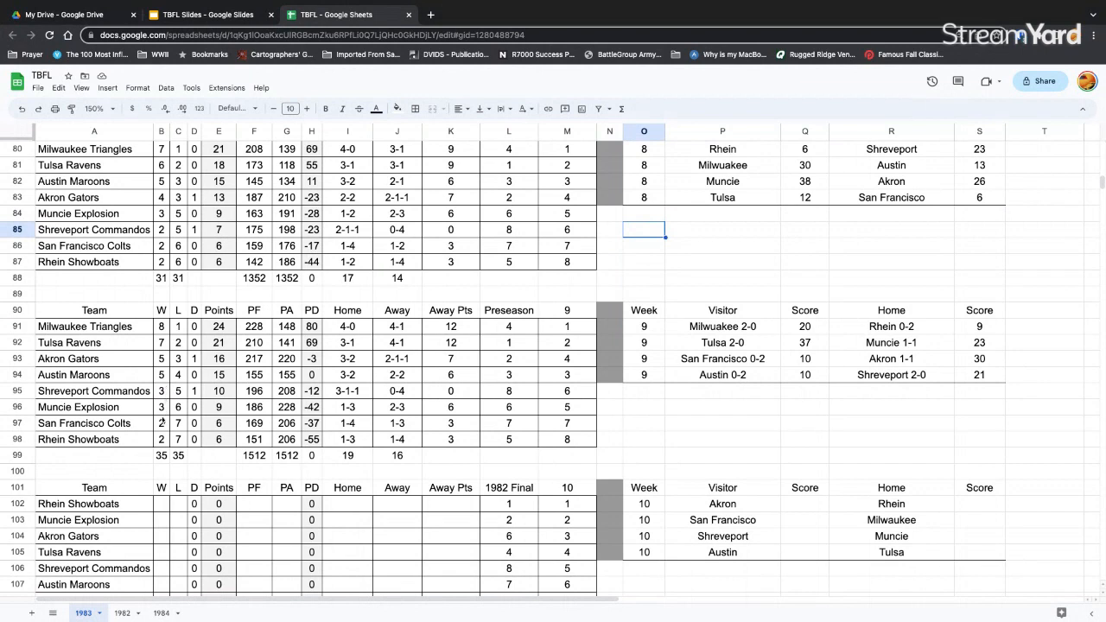
mouse_move(163, 368)
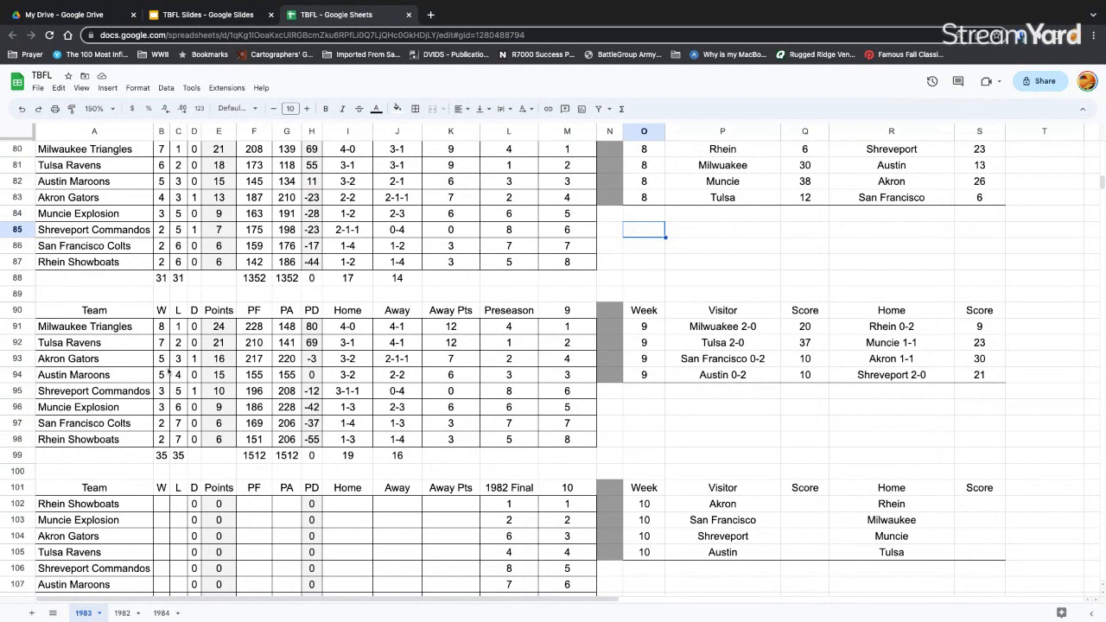
mouse_move(170, 372)
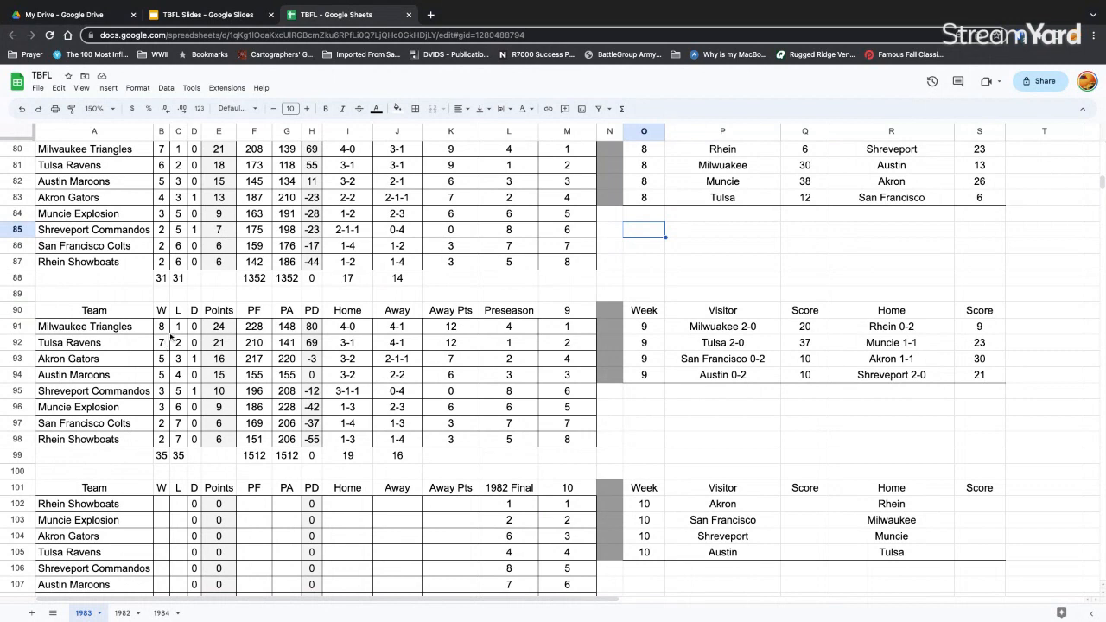
mouse_move(173, 361)
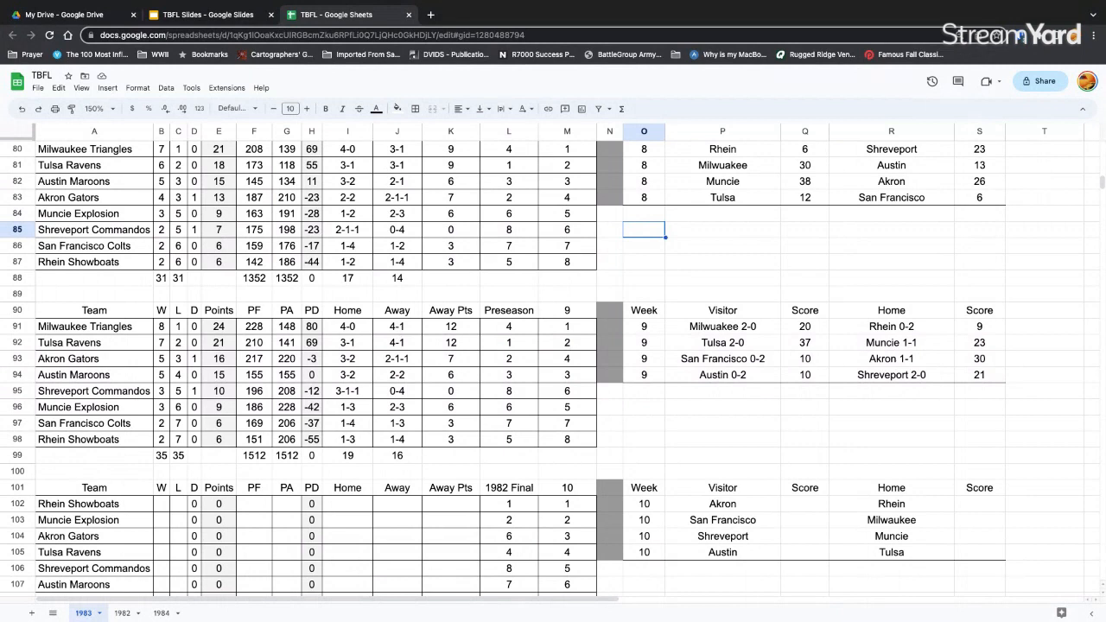
mouse_move(792, 432)
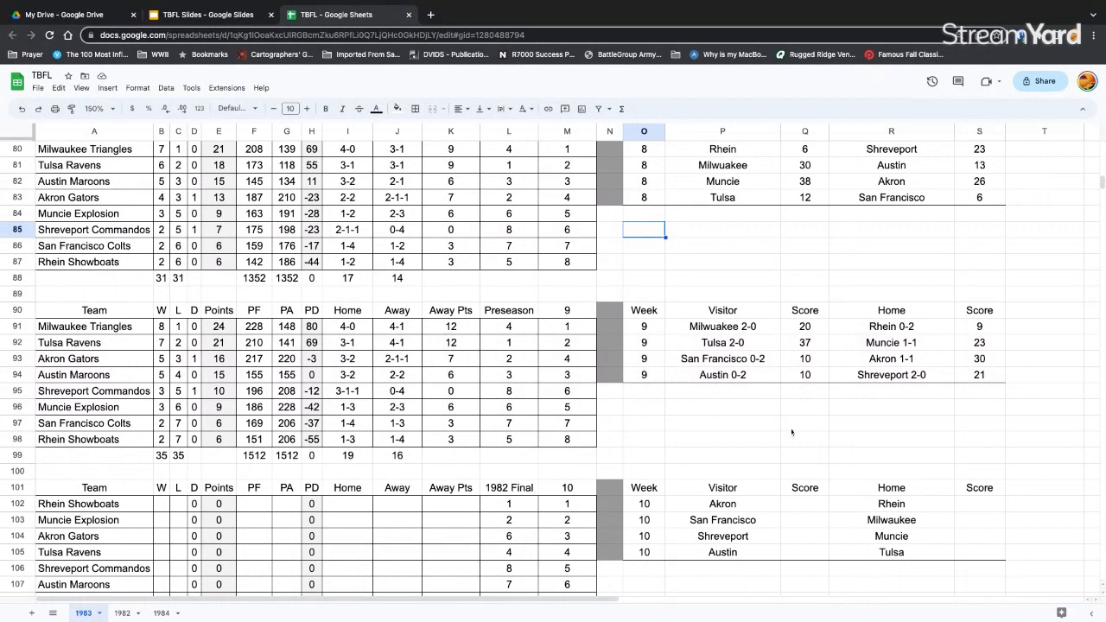
mouse_move(799, 449)
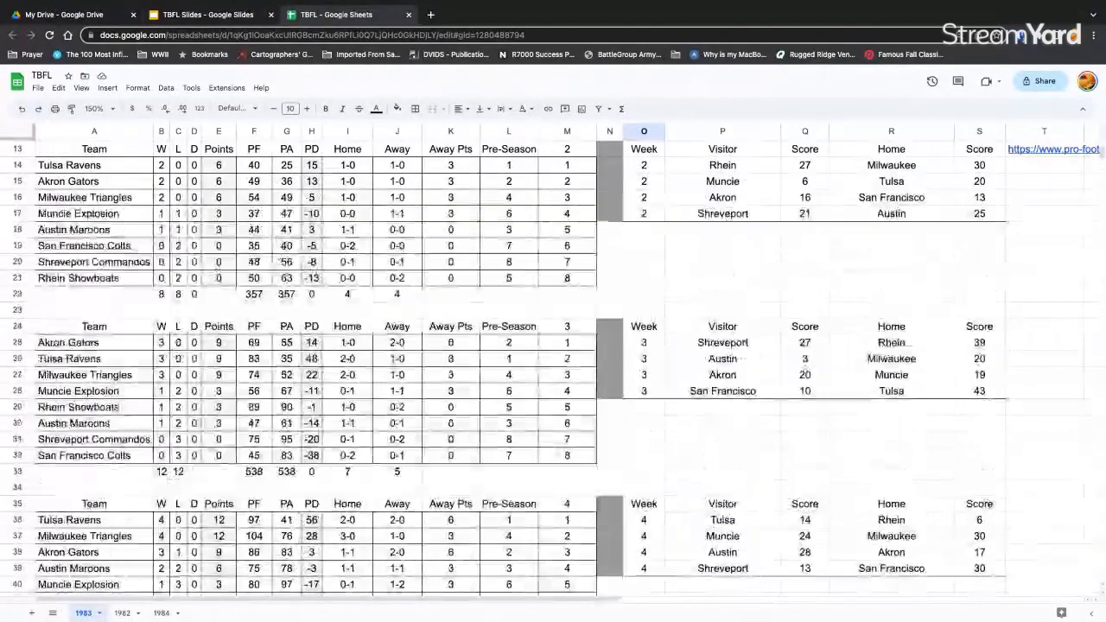
Scroll past the early weeks to the week 9 standings and blank week 10 scores
scroll(down, 3)
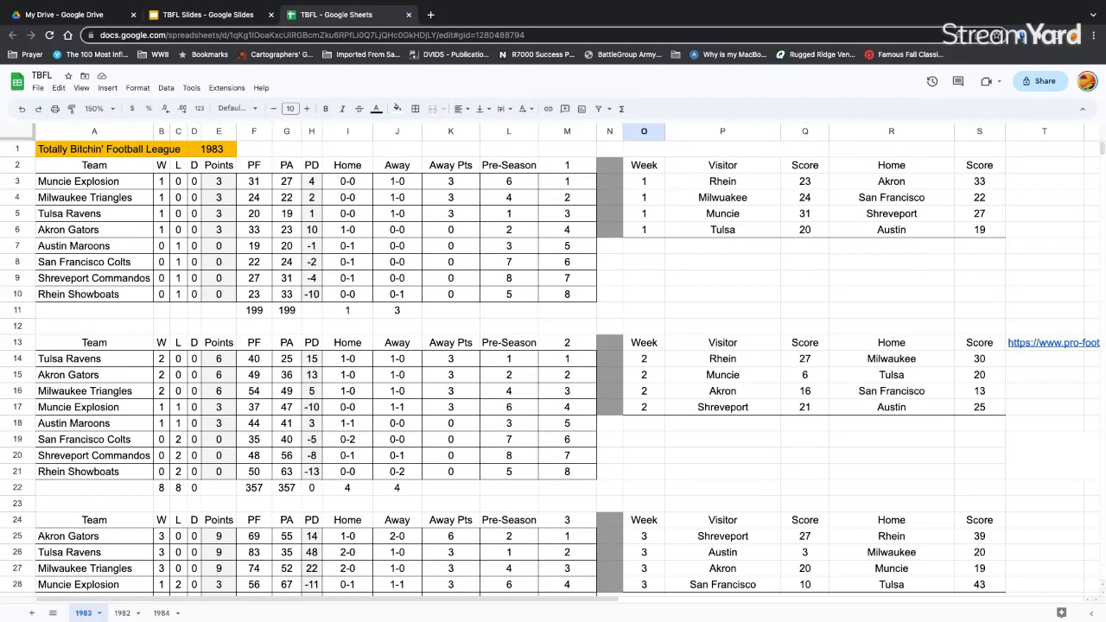
scroll(down, 3)
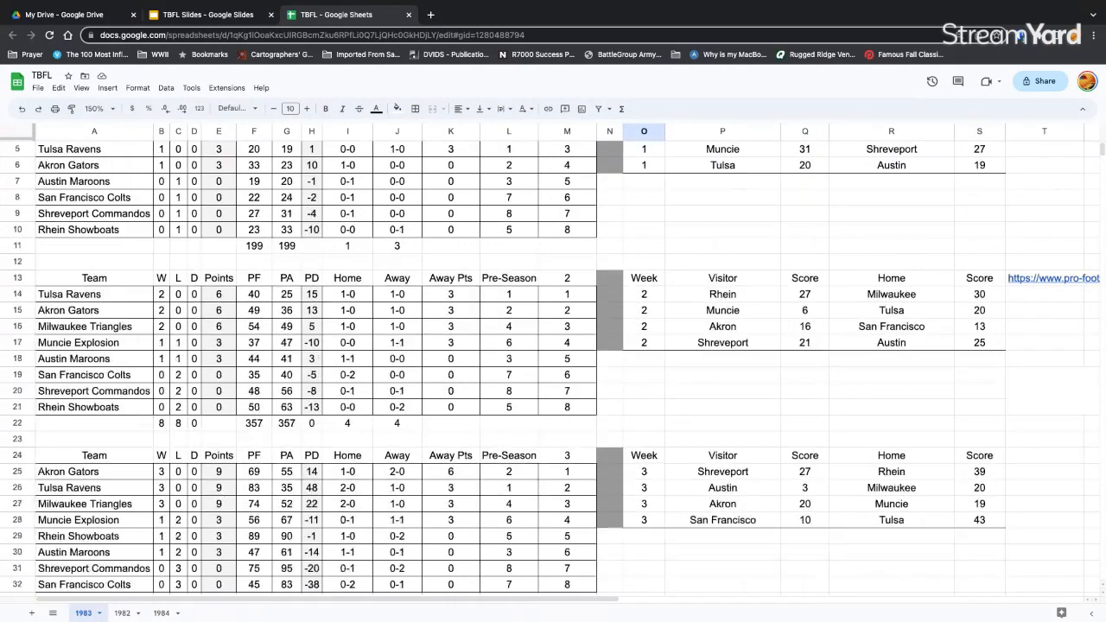
scroll(down, 3)
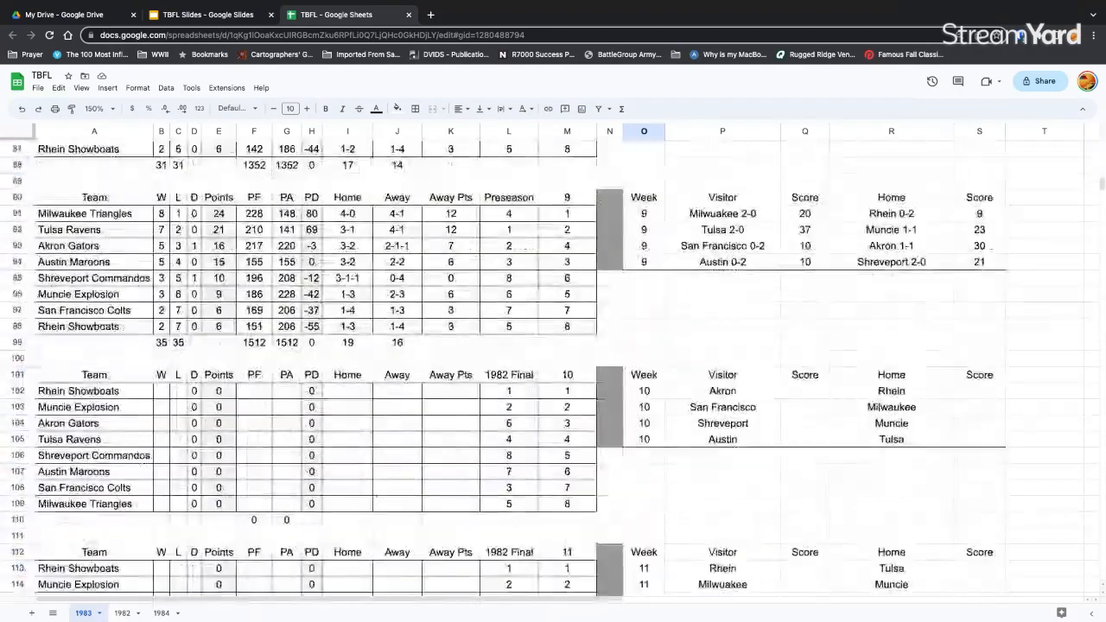
scroll(down, 3)
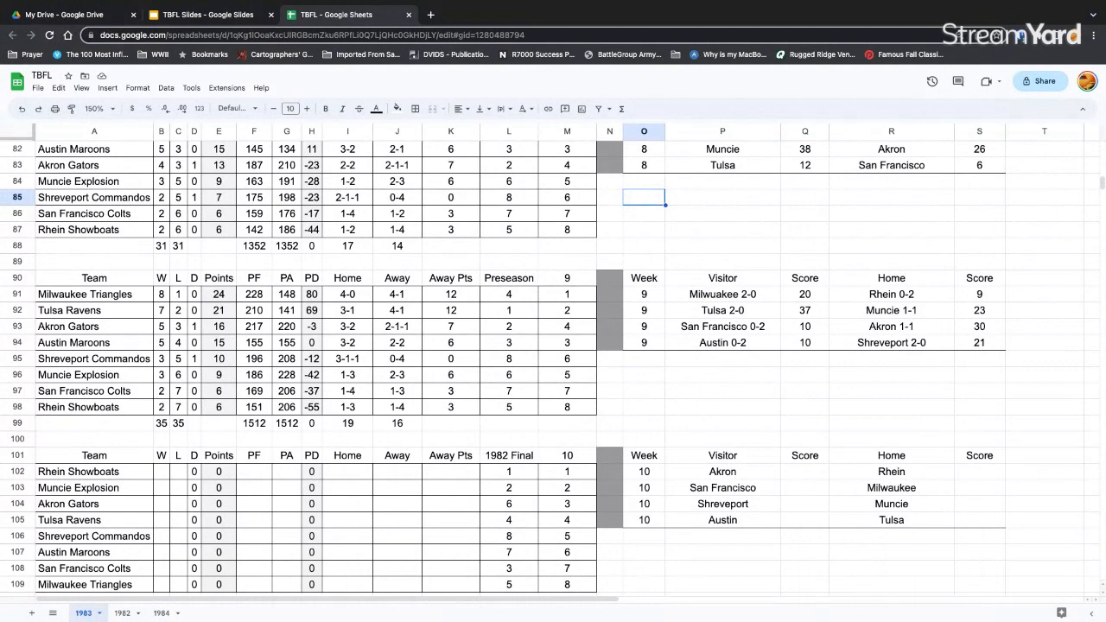
mouse_move(464, 300)
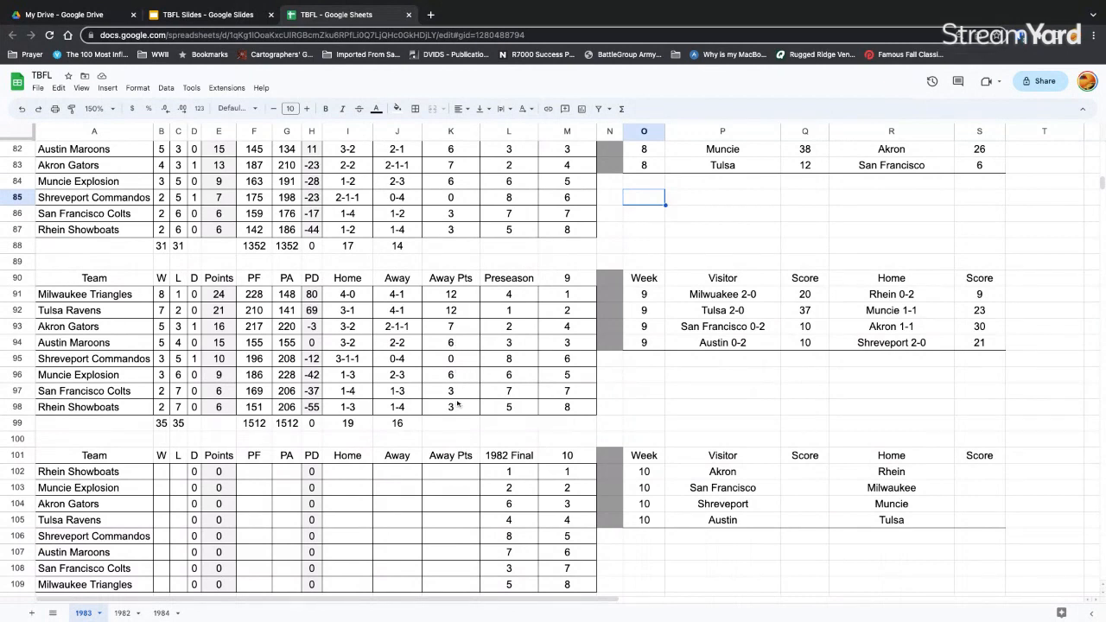
mouse_move(458, 417)
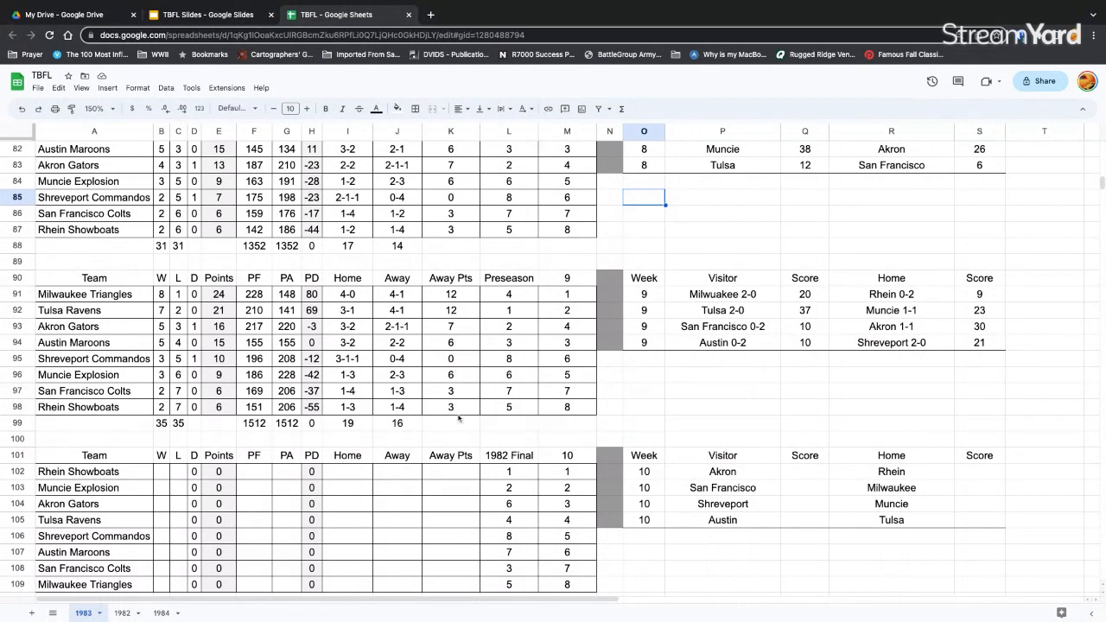
mouse_move(466, 439)
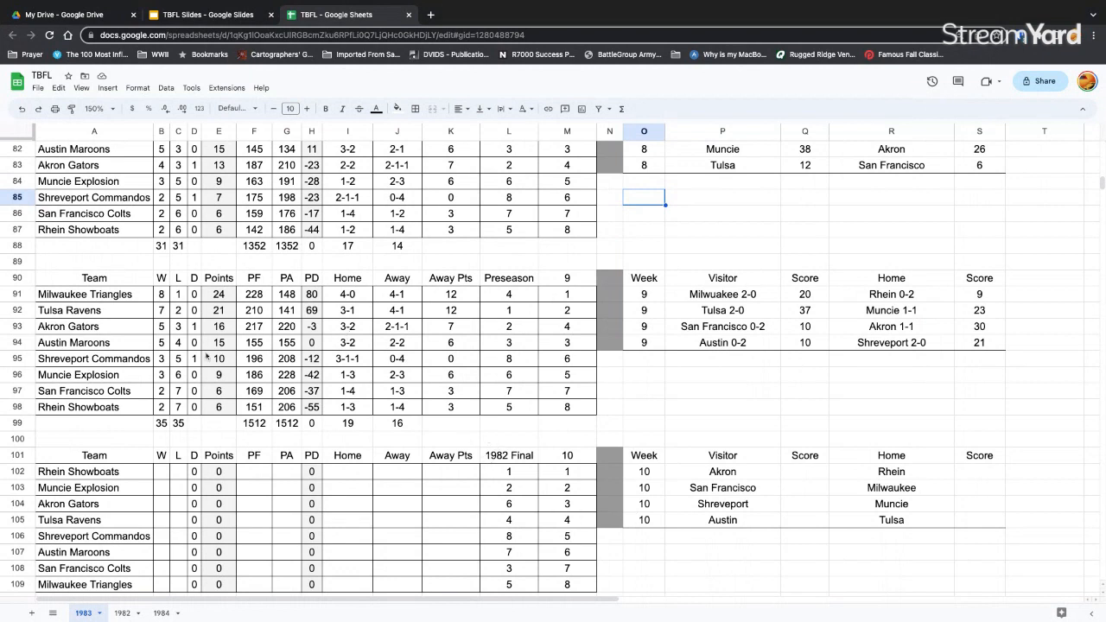
mouse_move(429, 352)
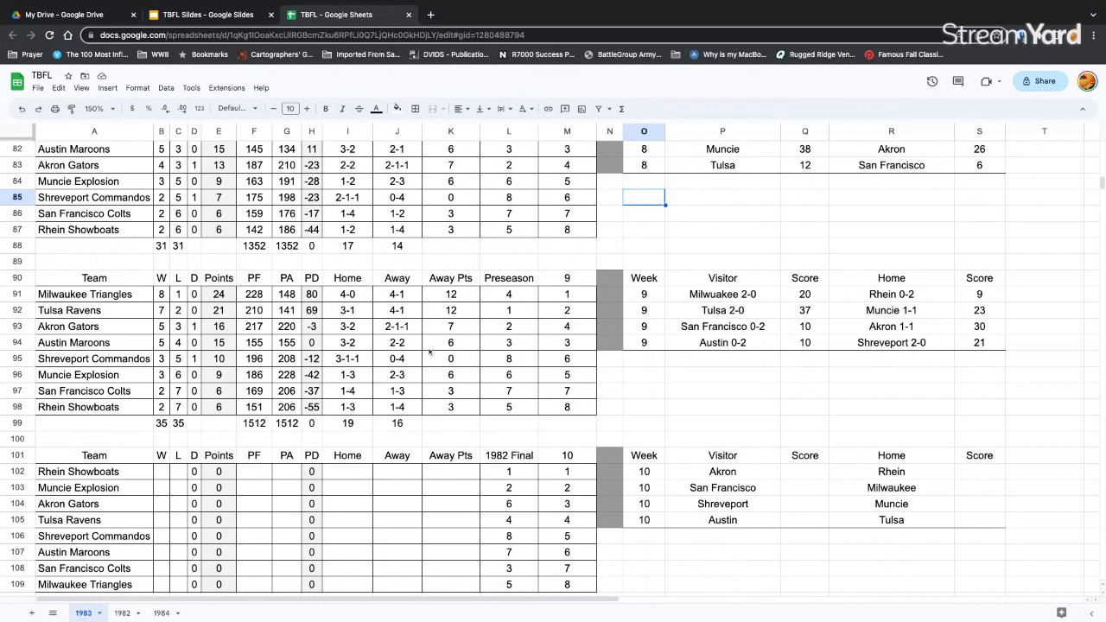
mouse_move(443, 362)
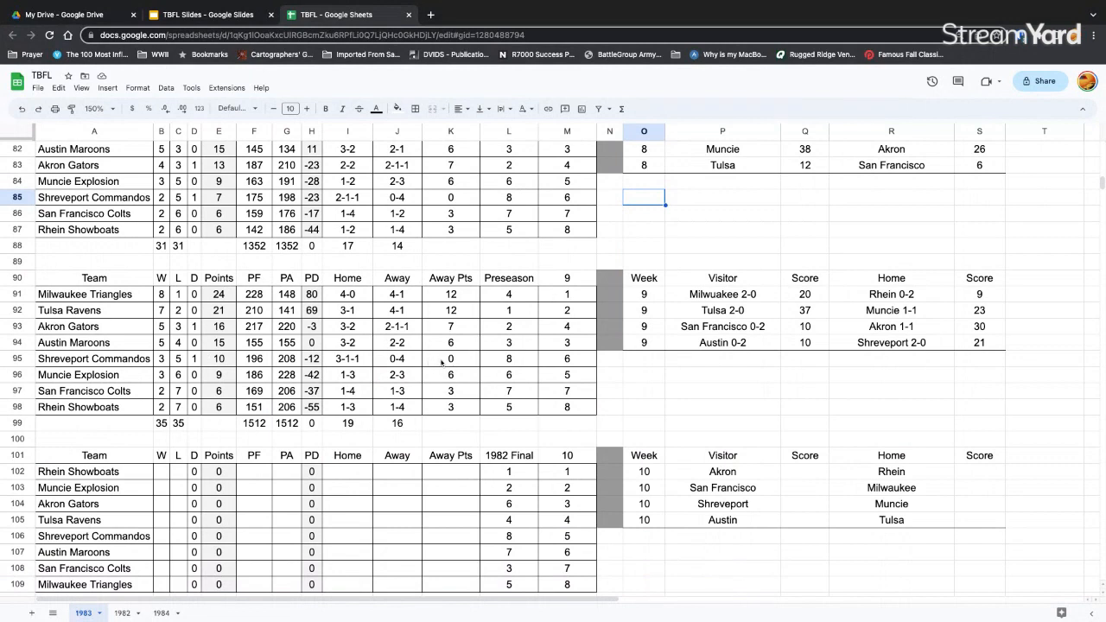
mouse_move(441, 363)
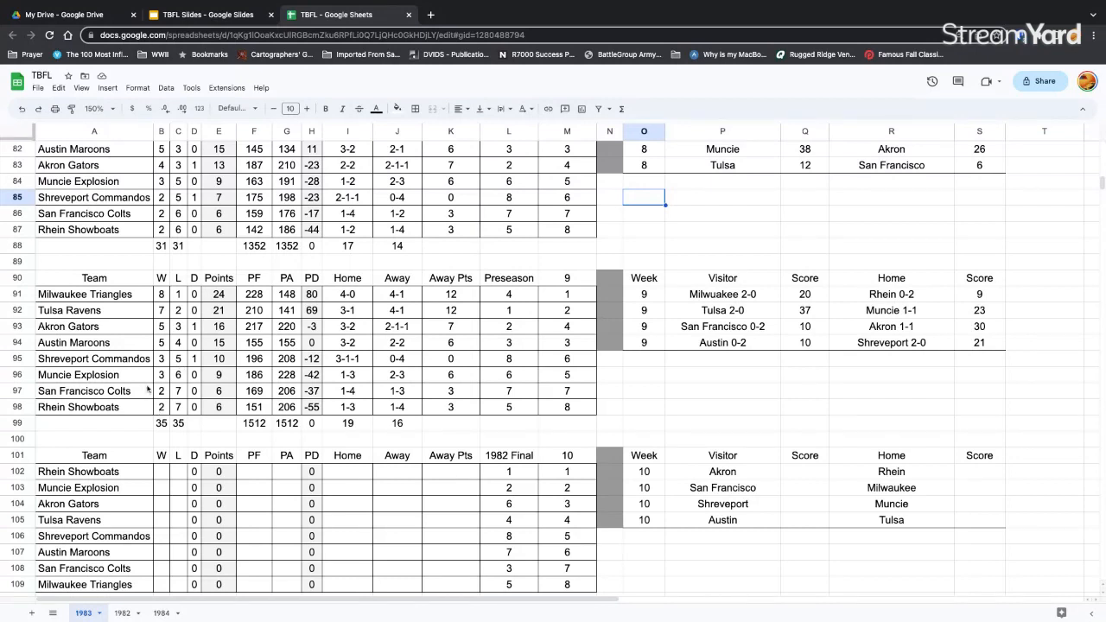
mouse_move(164, 380)
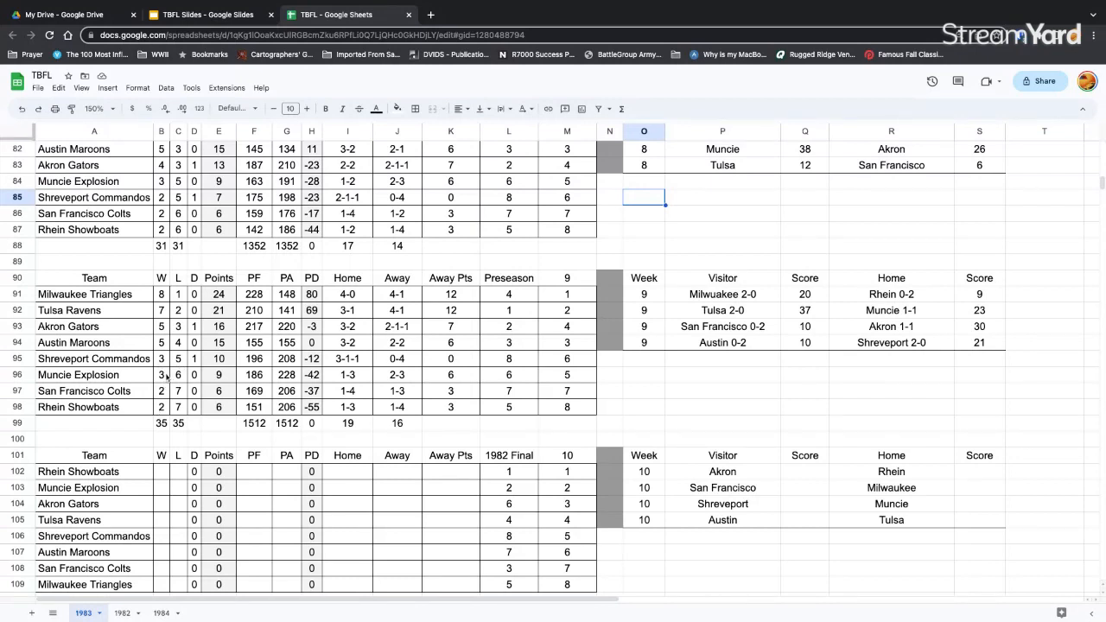
mouse_move(194, 396)
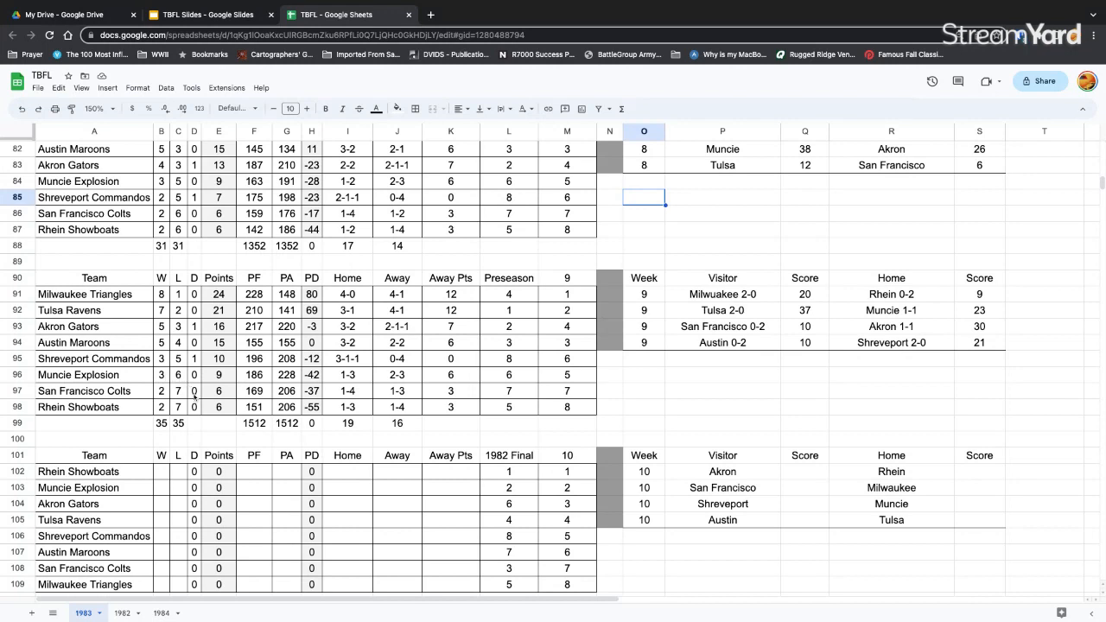
mouse_move(385, 436)
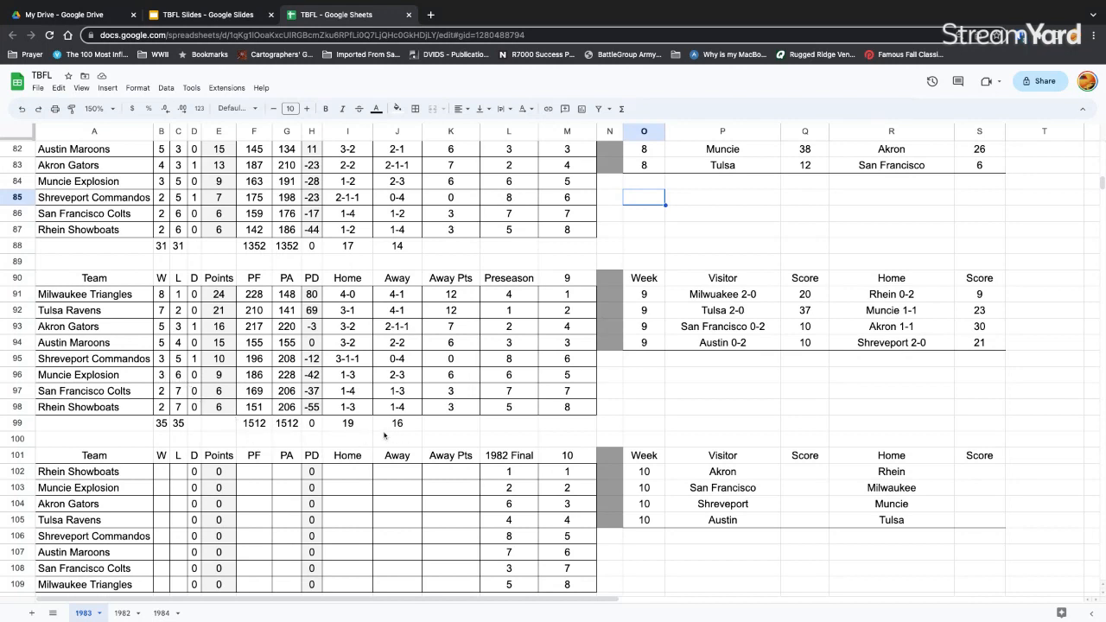
mouse_move(540, 375)
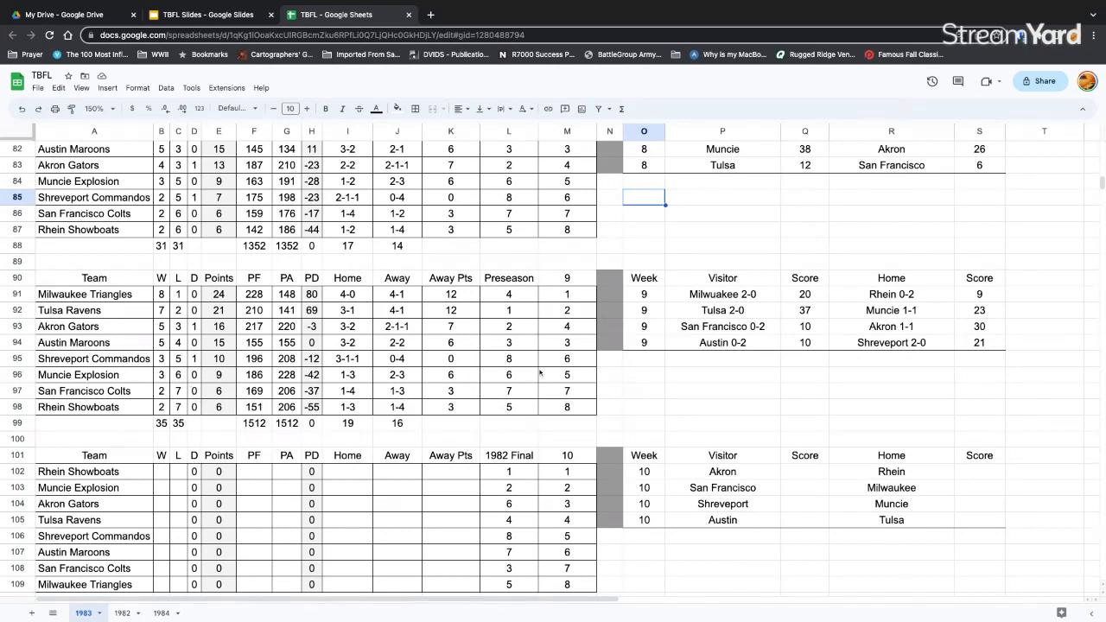
mouse_move(513, 346)
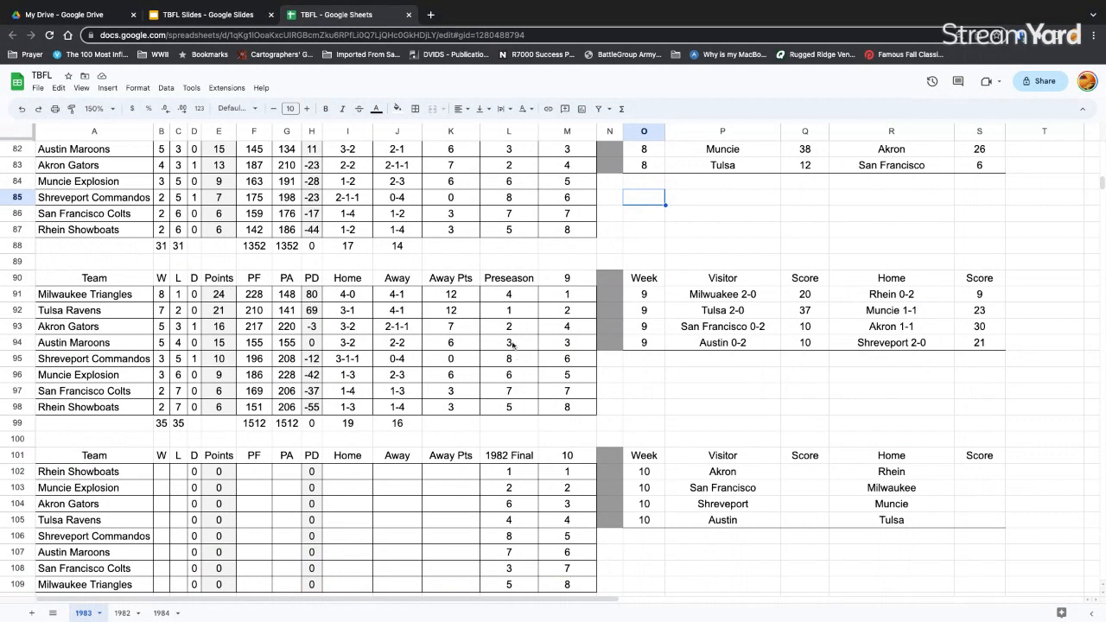
mouse_move(599, 397)
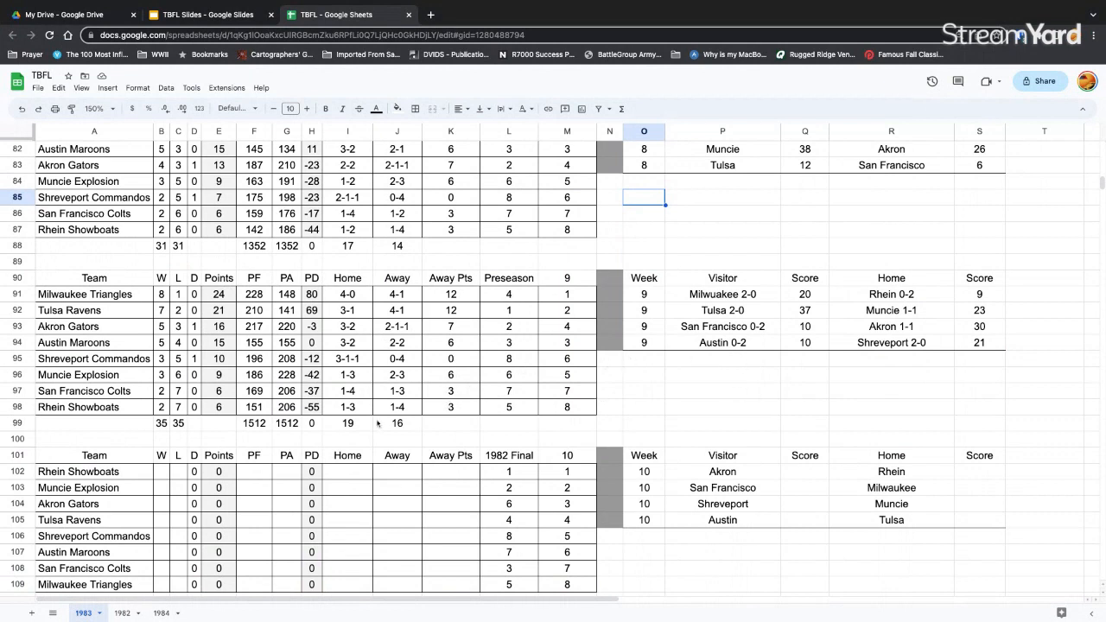
Switch to the 1982 sheet and scroll through its game results and final standings
click(123, 613)
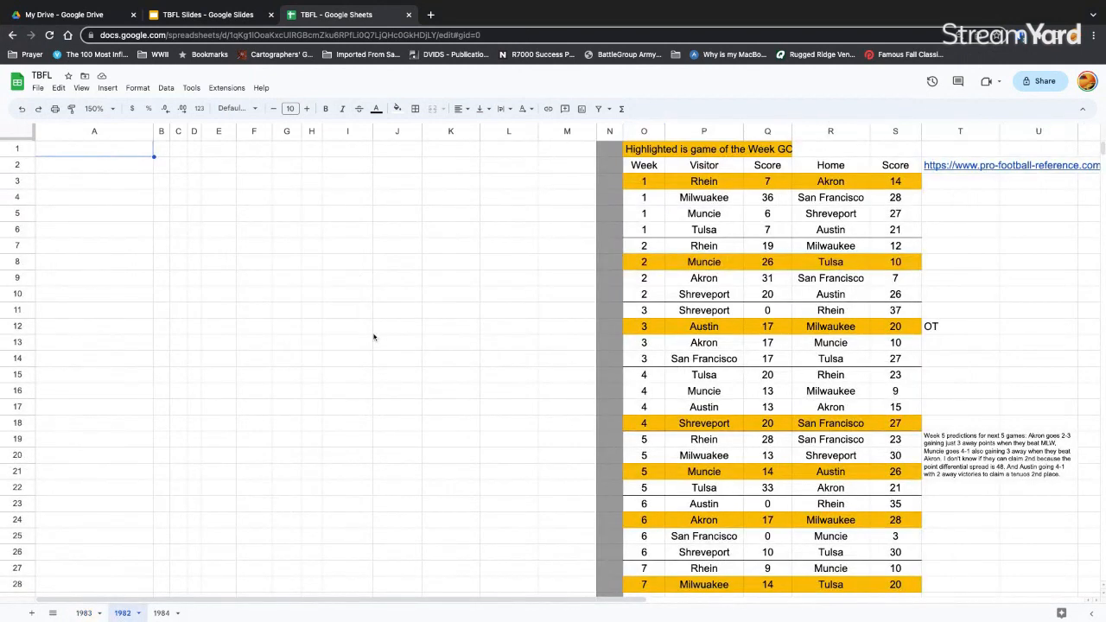
scroll(down, 3)
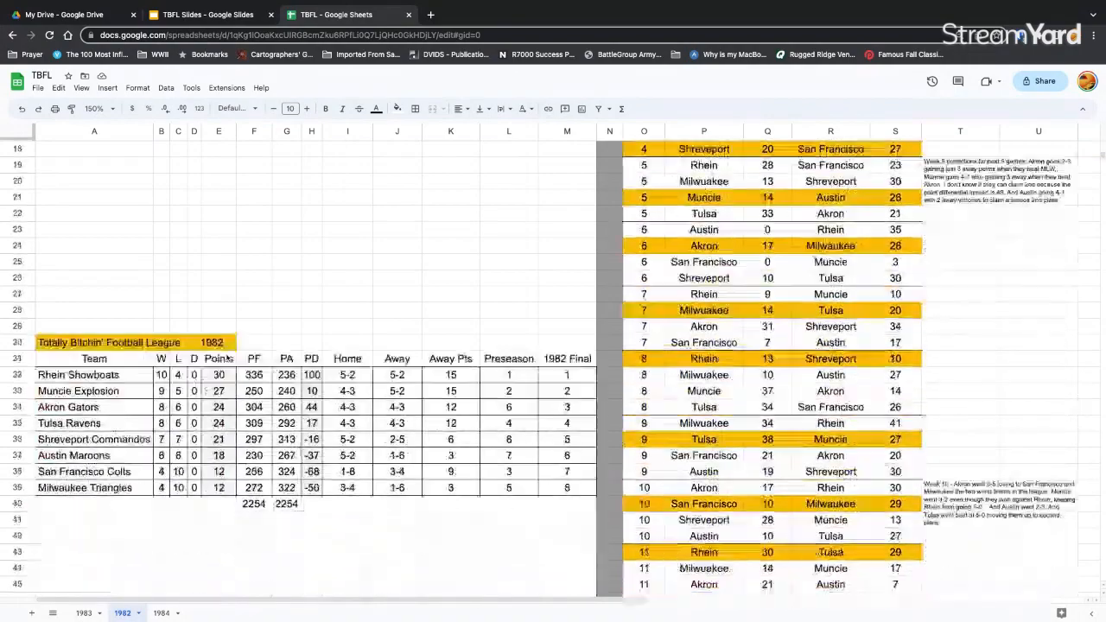
scroll(down, 3)
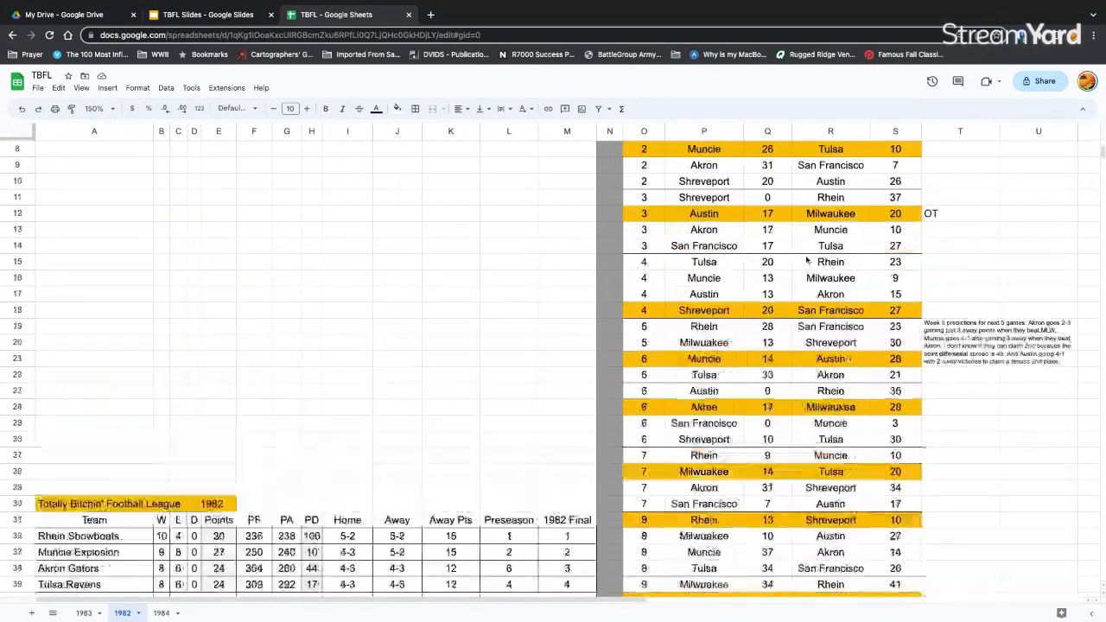
scroll(down, 3)
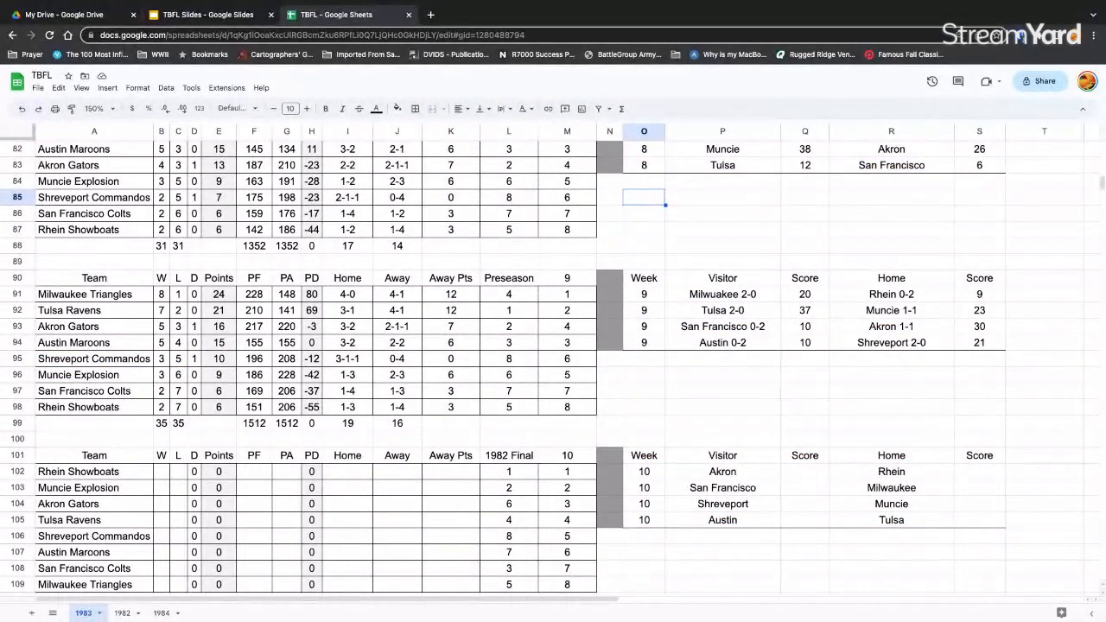
mouse_move(118, 520)
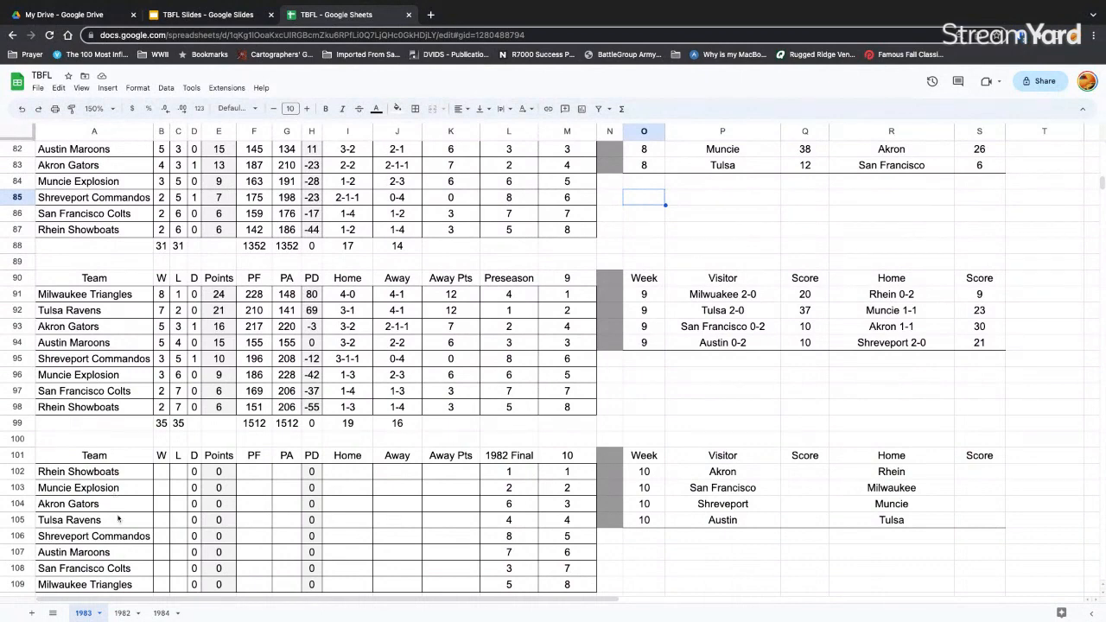